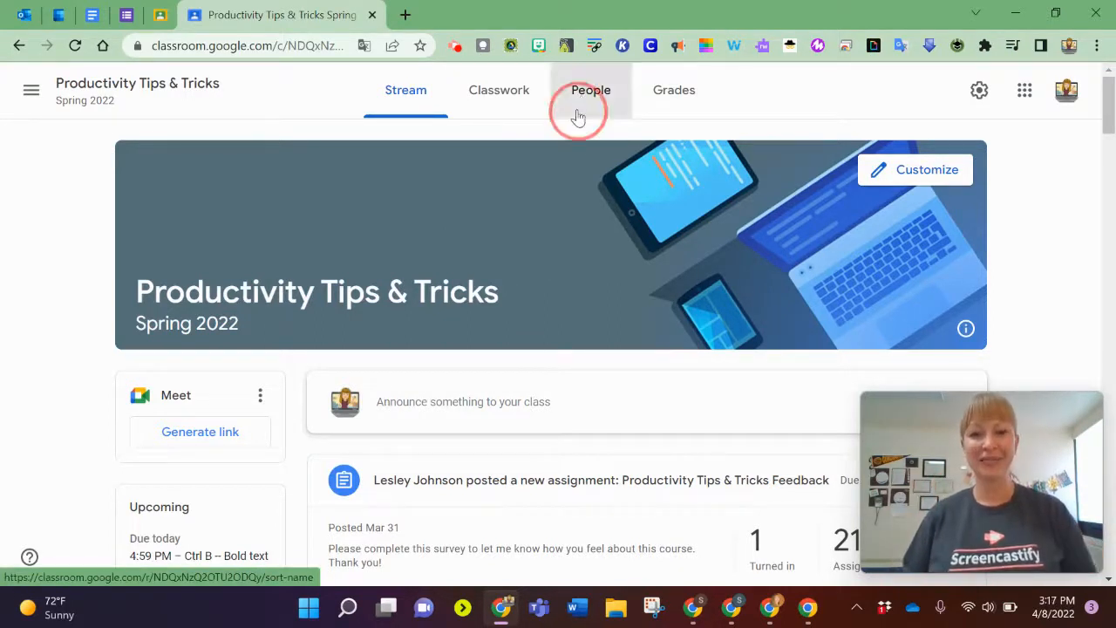
# Find both STMS CoTeacher and STMS Student in the class People roster by searching 'stms'.
pyautogui.click(590, 91)
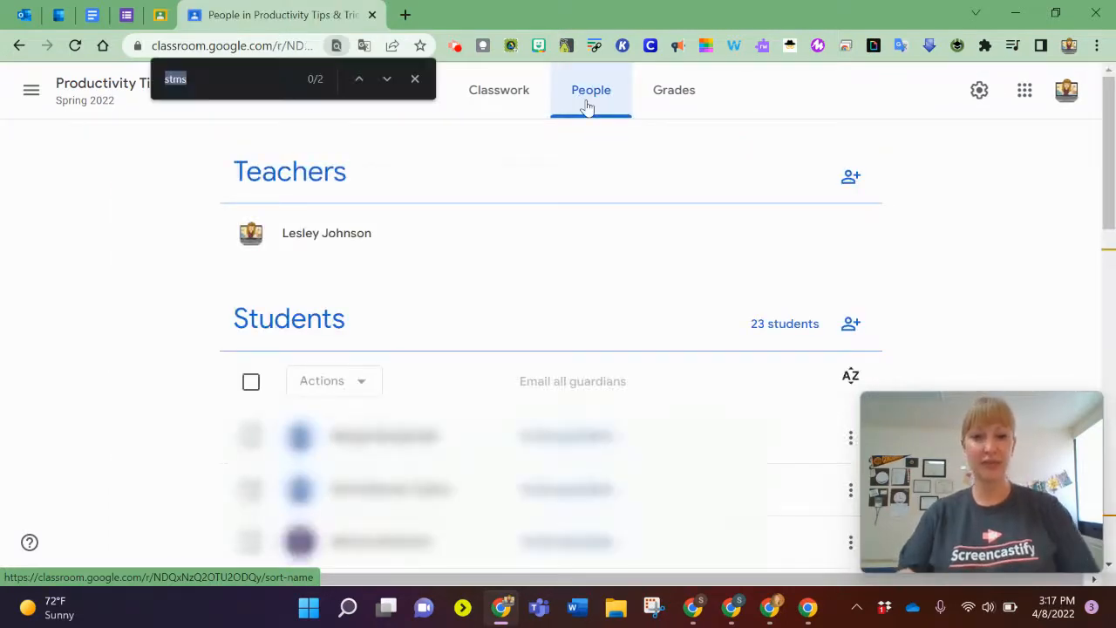
pyautogui.write('st')
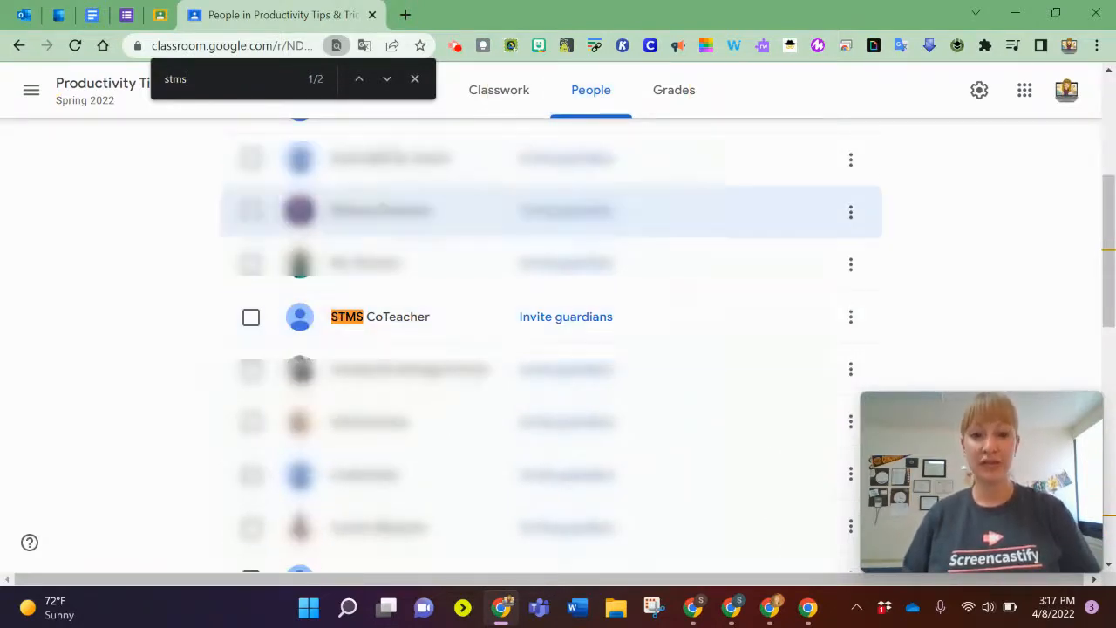
pyautogui.moveTo(387, 80)
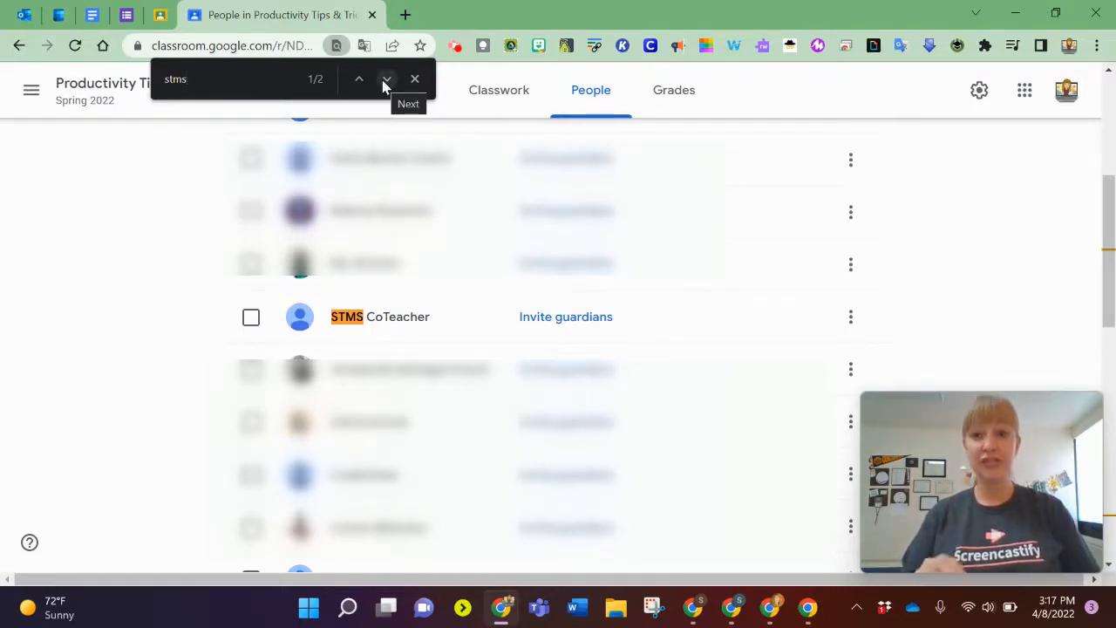
pyautogui.click(387, 80)
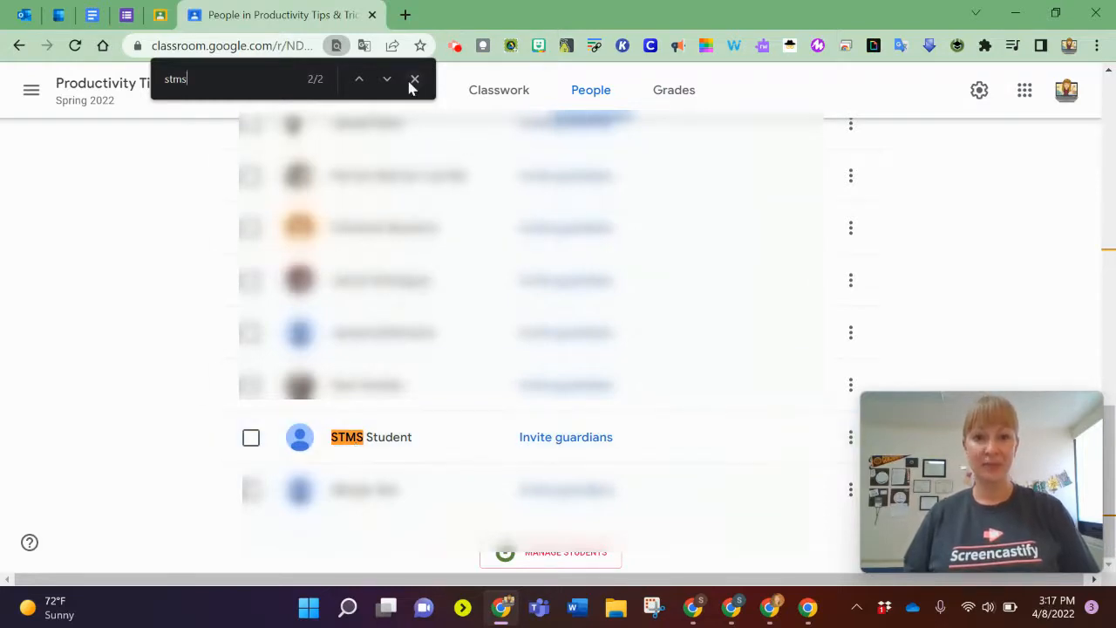
# Launch the iboss student manager from the Classroom Management extension in the toolbar.
pyautogui.click(506, 91)
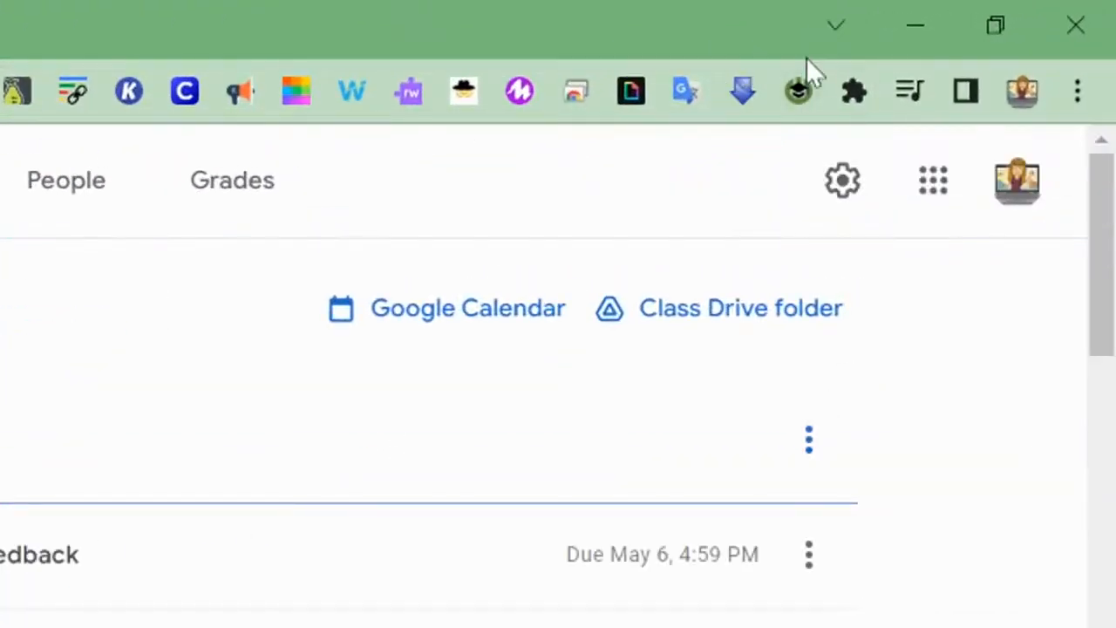
pyautogui.click(795, 91)
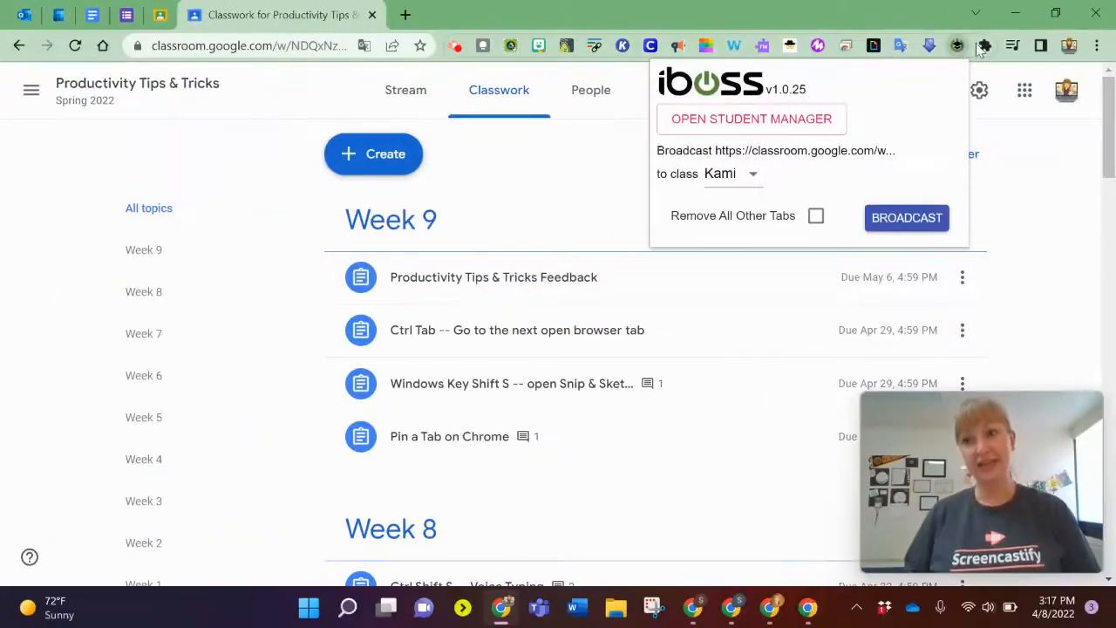
pyautogui.click(983, 44)
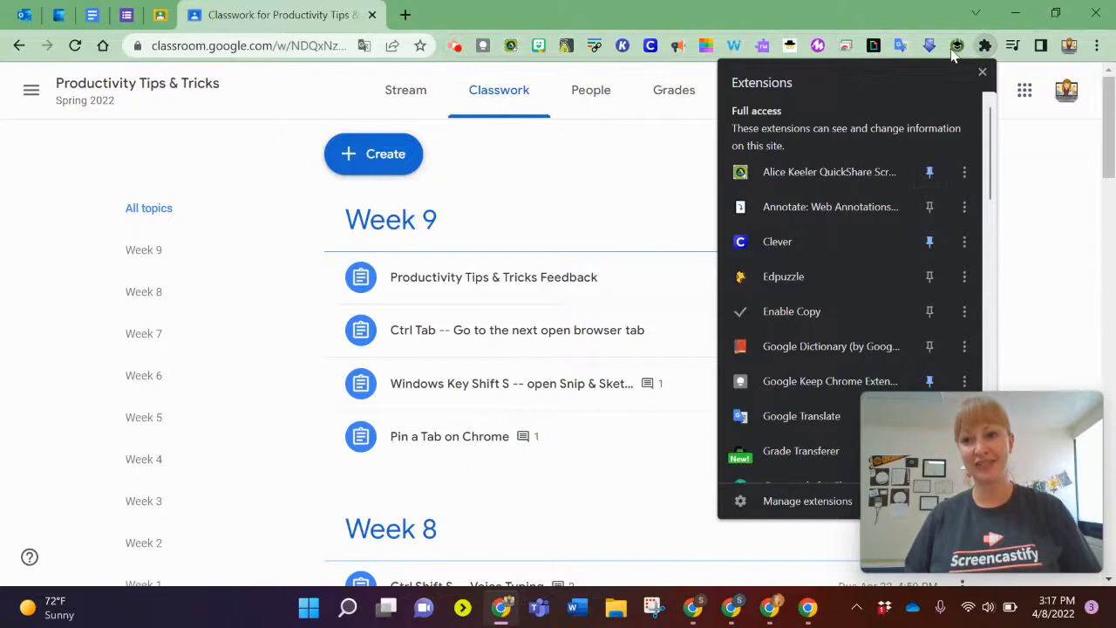
pyautogui.click(956, 45)
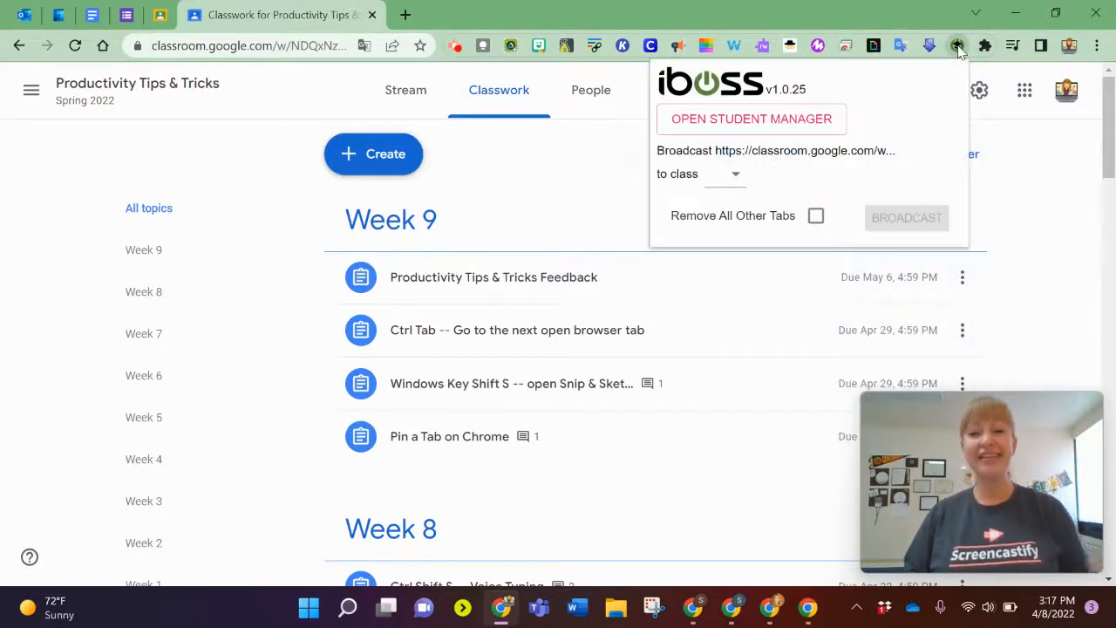
pyautogui.moveTo(830, 140)
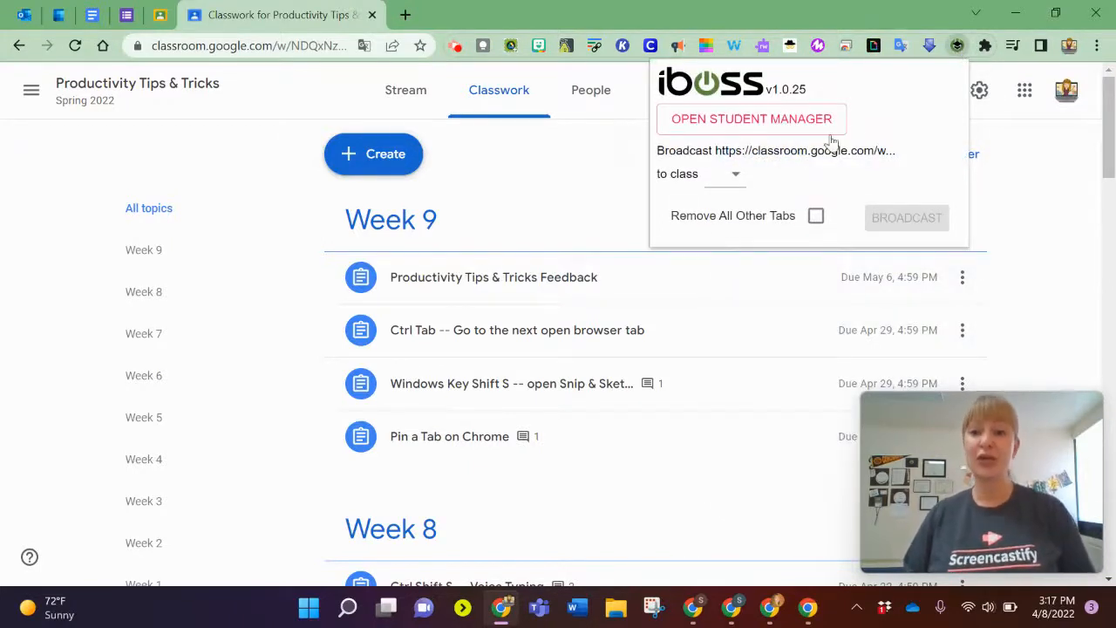
pyautogui.click(752, 118)
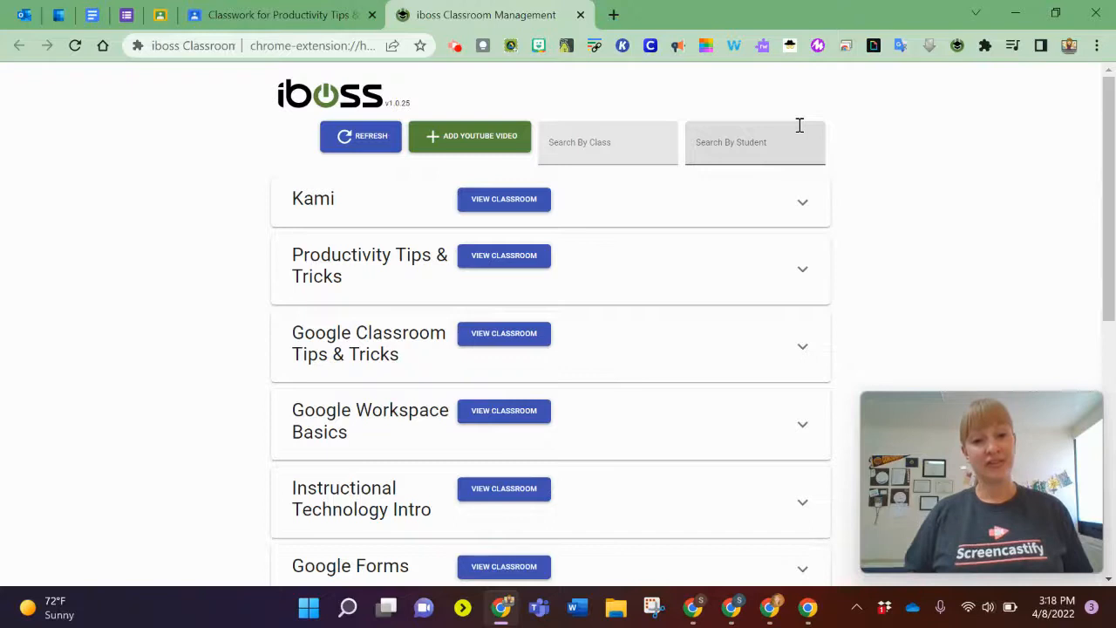
pyautogui.moveTo(390, 282)
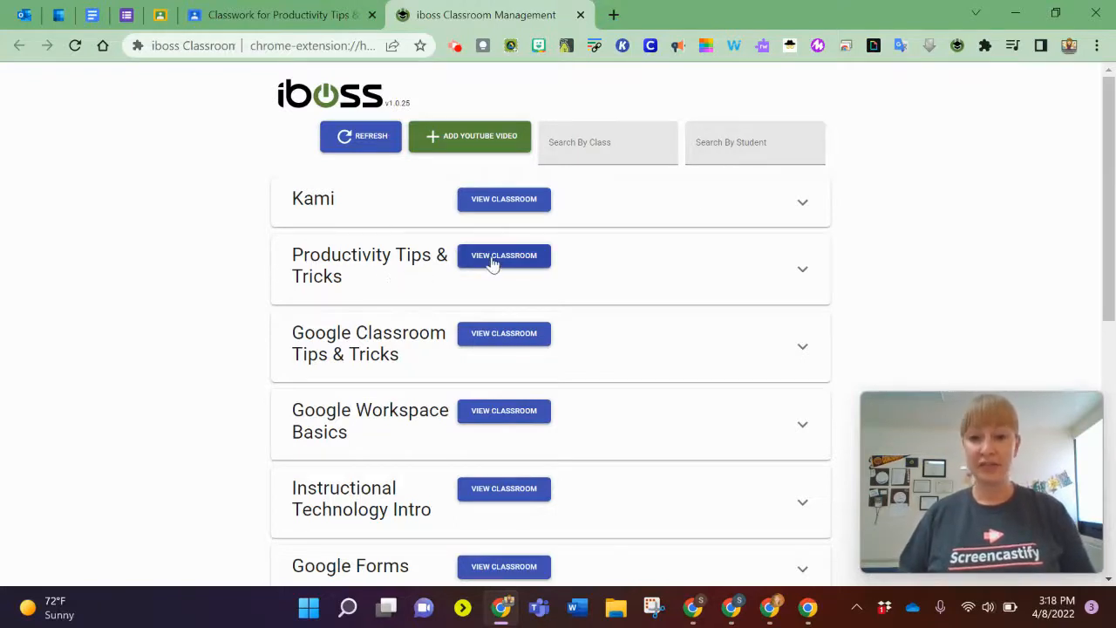
# View the Productivity Tips & Tricks classroom, where only stmsstudent shows a live screenshot.
pyautogui.click(503, 254)
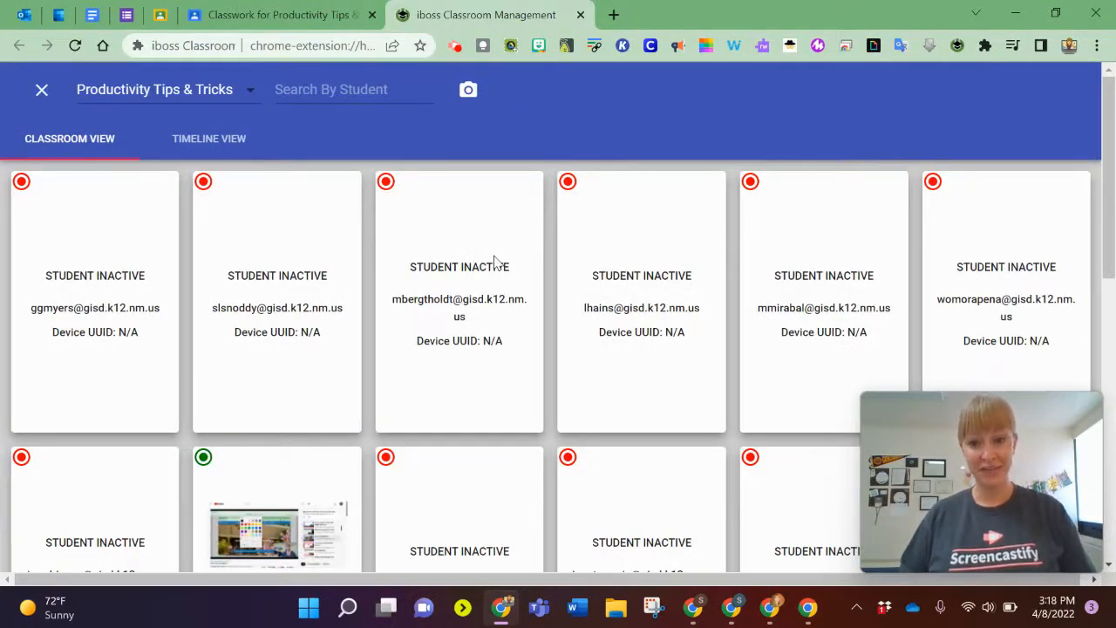
pyautogui.moveTo(484, 283)
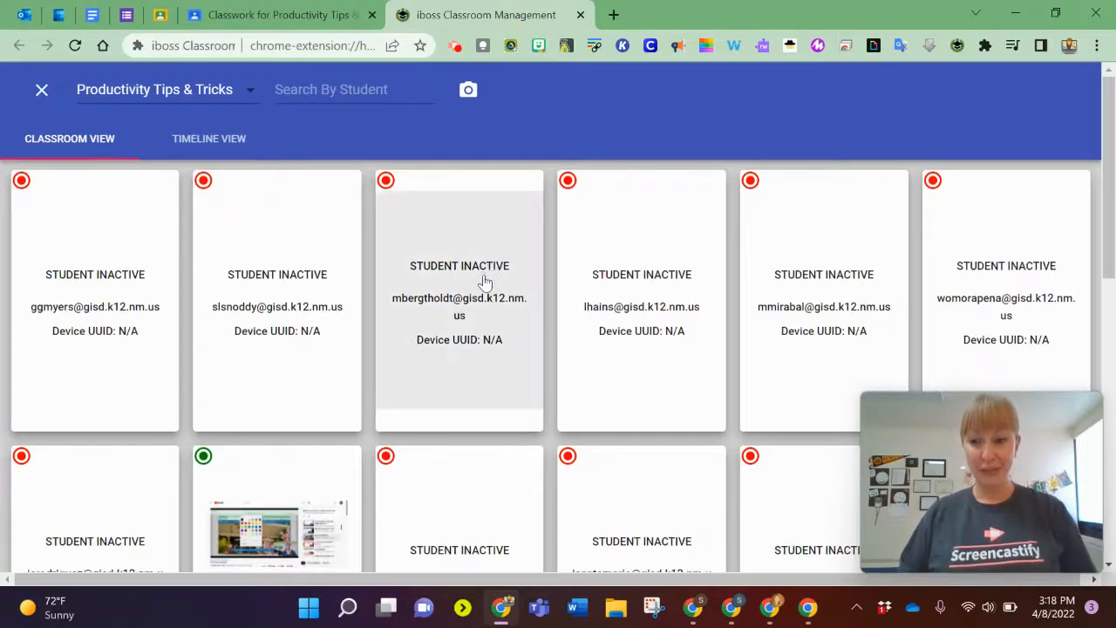
pyautogui.scroll(-3)
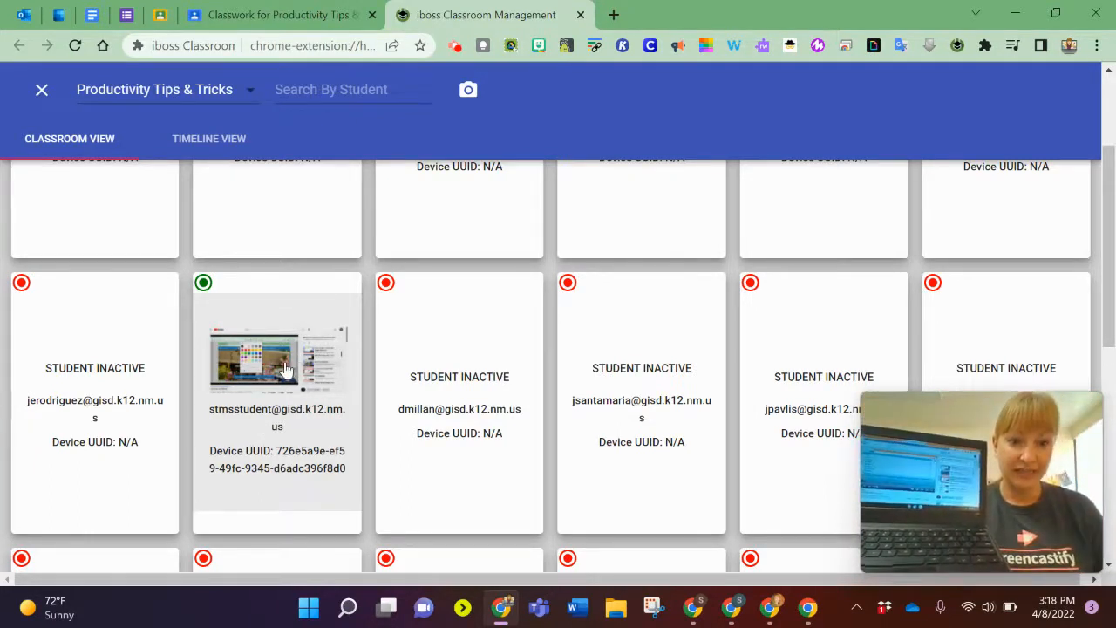
# Inspect stmsstudent's device with a fresh screenshot and its open tabs: Classroom, NPR, YouTube.
pyautogui.click(286, 357)
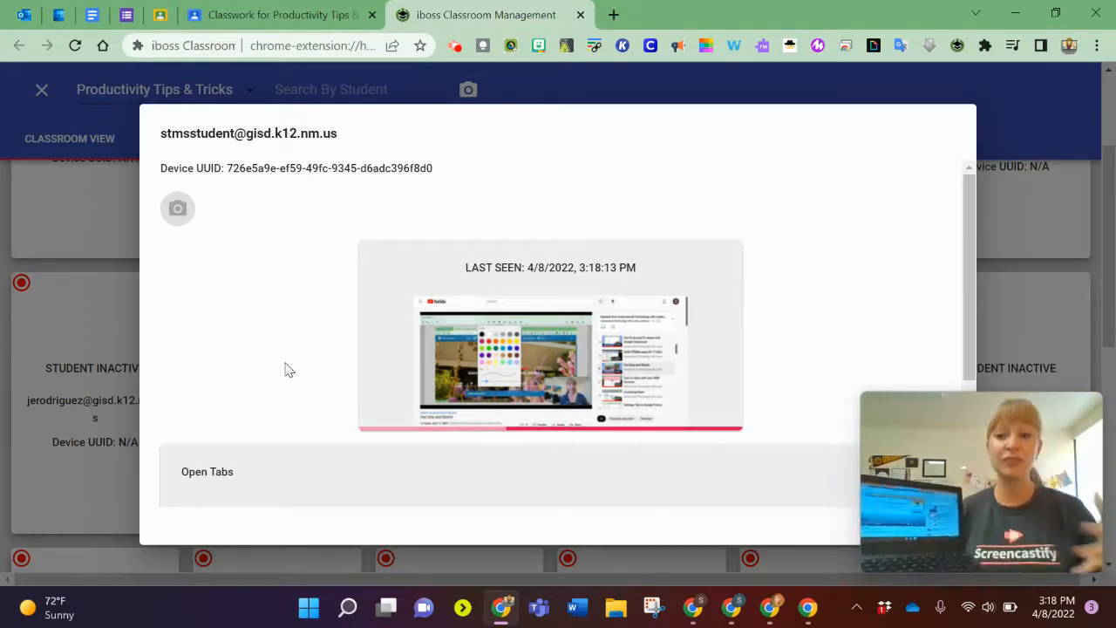
pyautogui.click(178, 209)
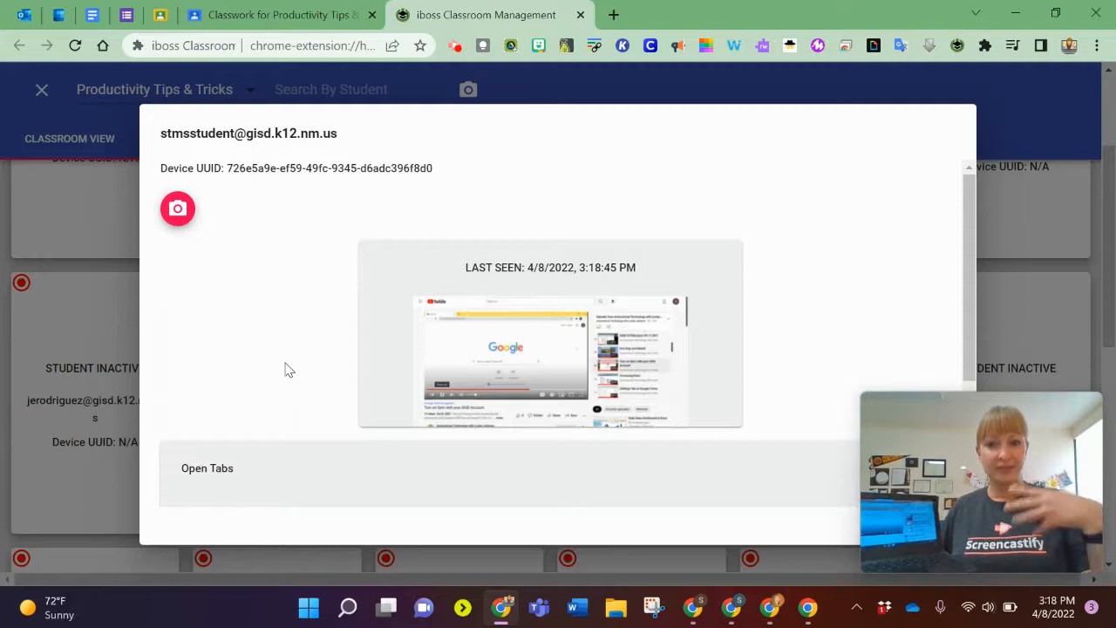
pyautogui.scroll(-3)
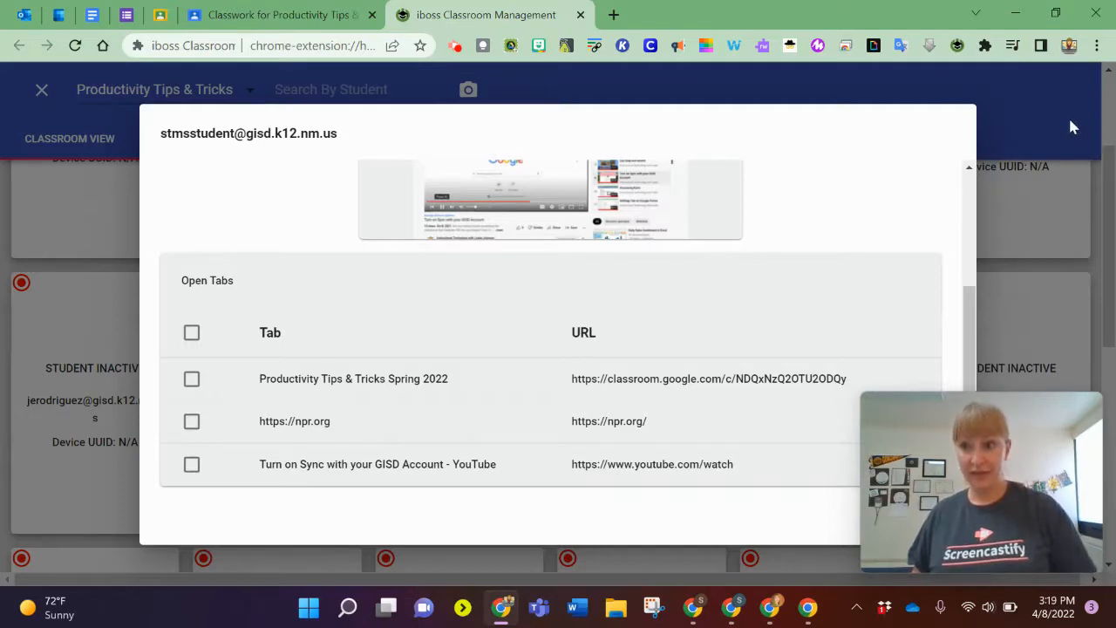
# Return from the student detail panel to the classroom grid of student tiles.
pyautogui.click(40, 91)
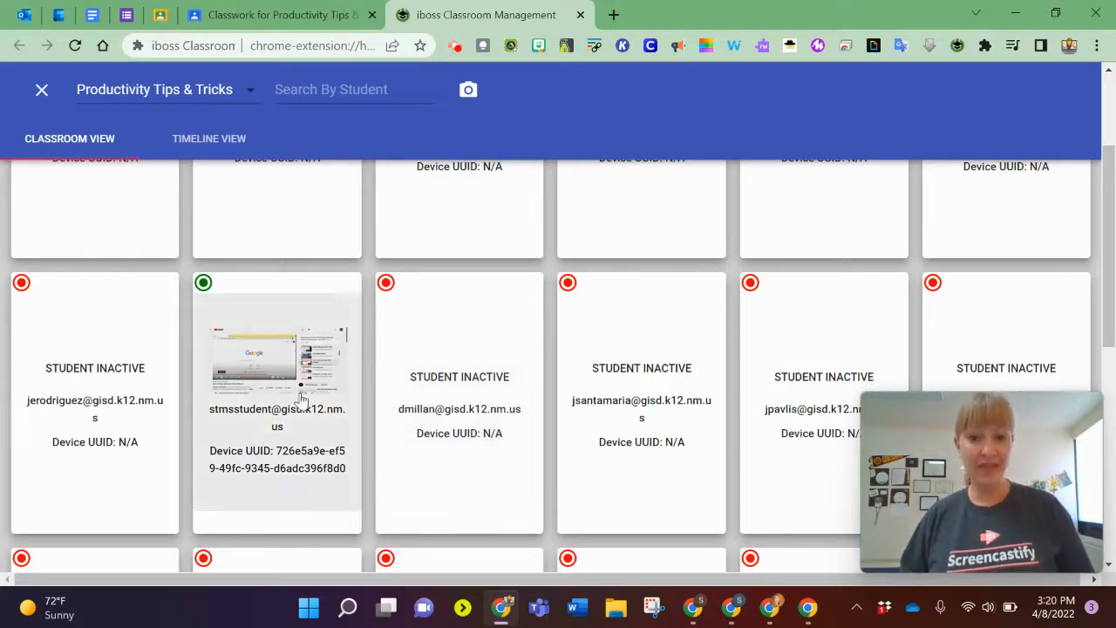
pyautogui.scroll(-3)
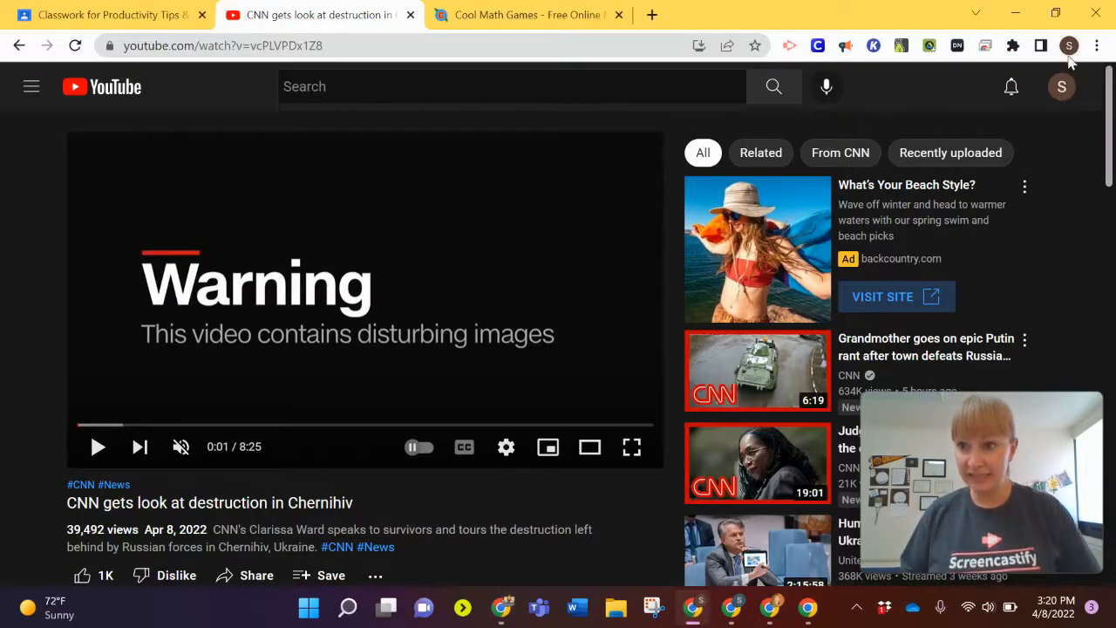
pyautogui.click(1060, 88)
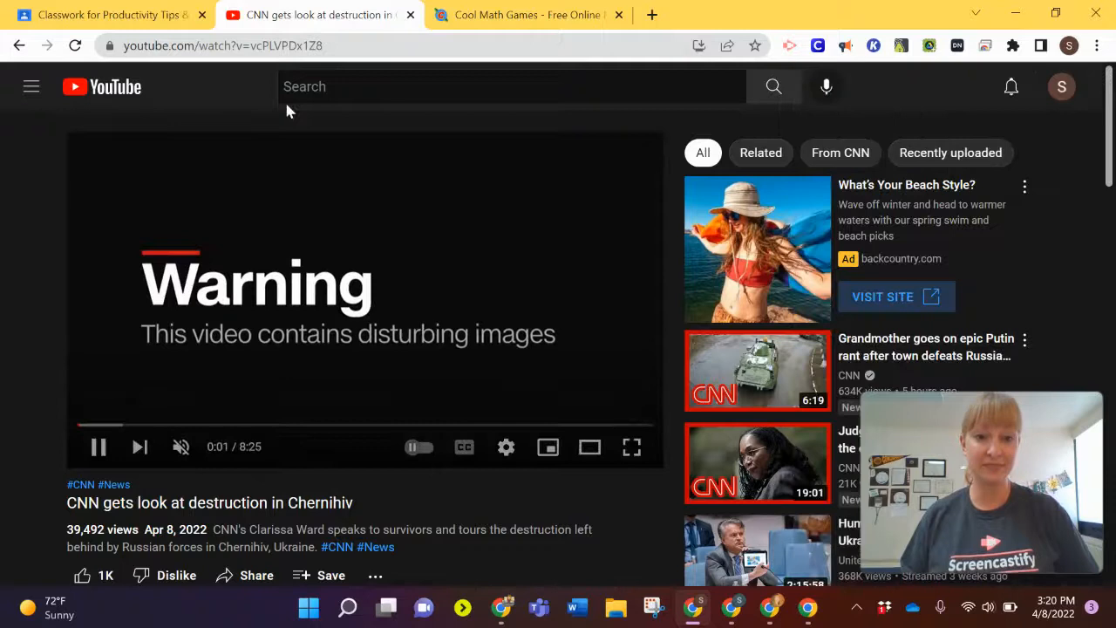
pyautogui.click(527, 14)
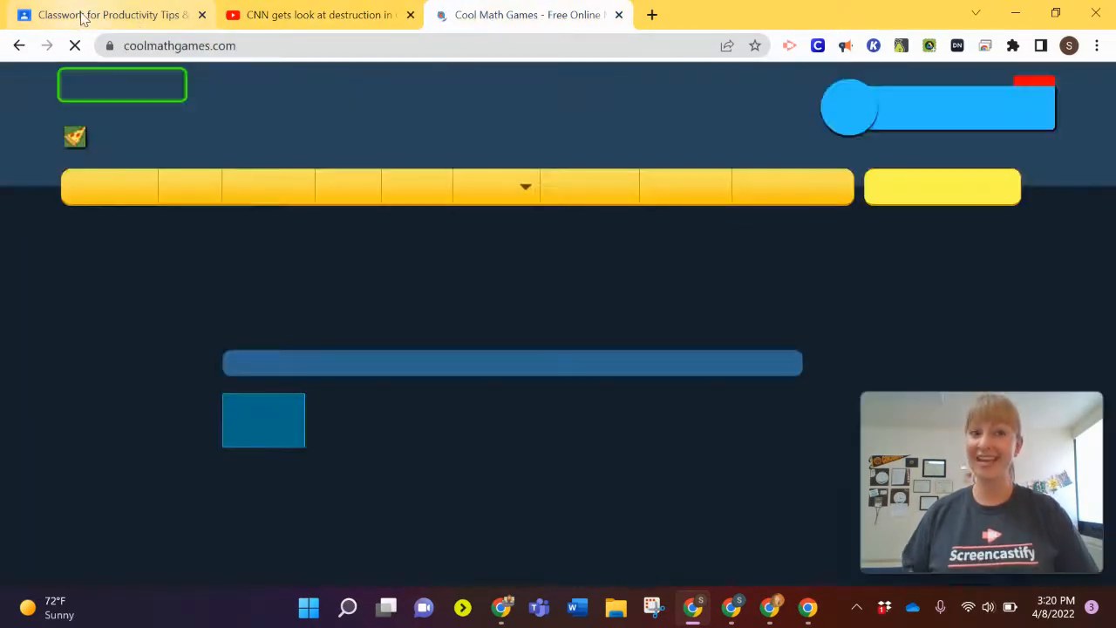
# Confirm the co-teacher window's signed-in account and browse its Chrome Web Store and district tabs.
pyautogui.click(104, 15)
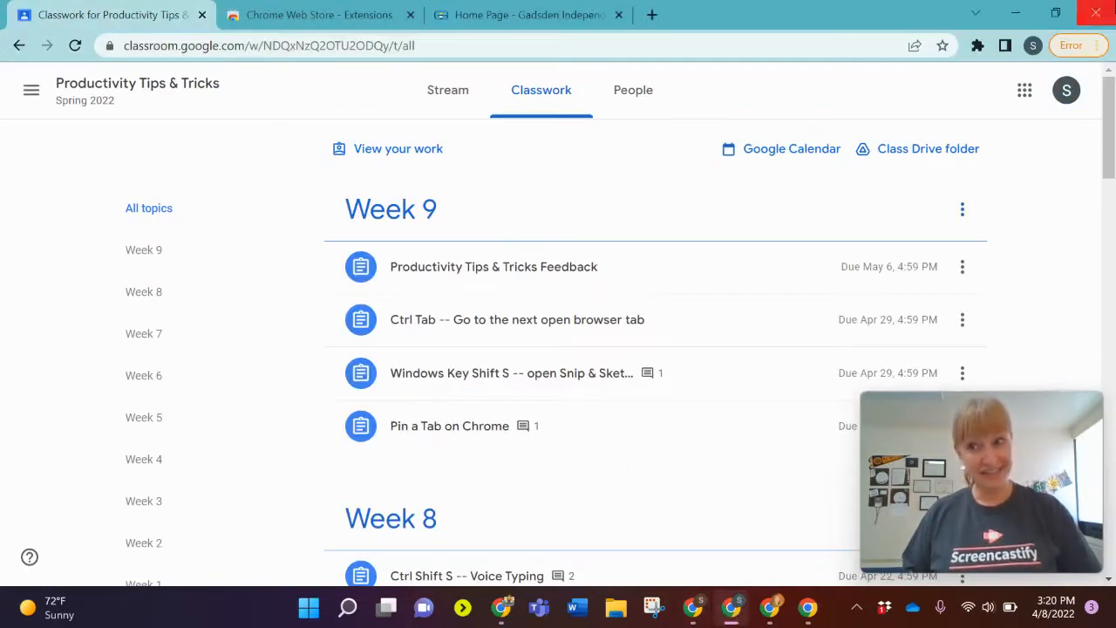
pyautogui.click(1067, 91)
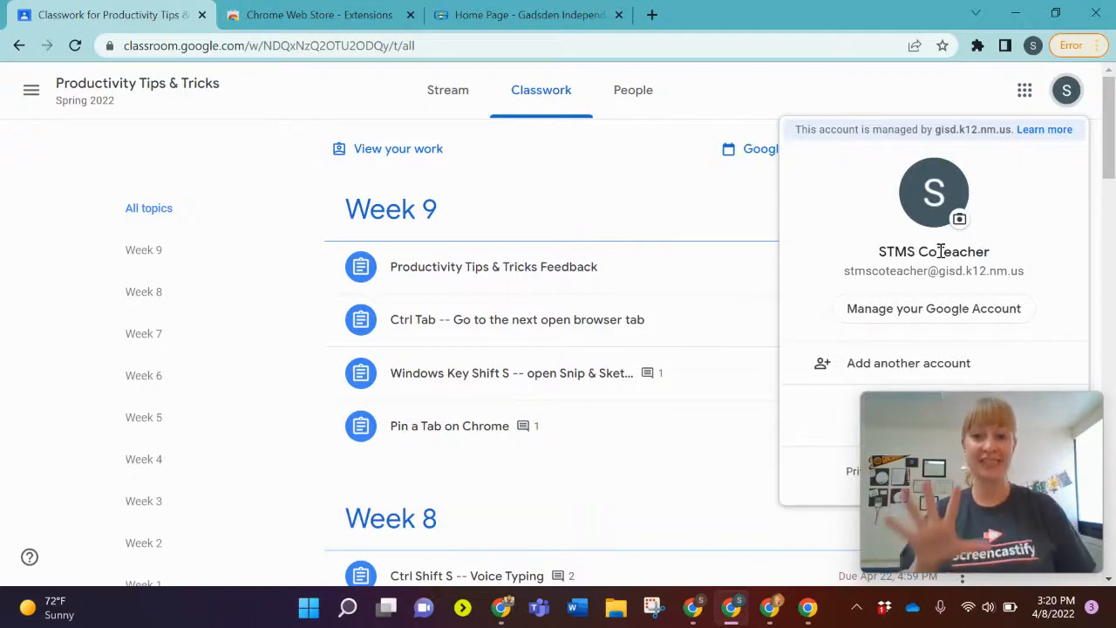
pyautogui.moveTo(569, 277)
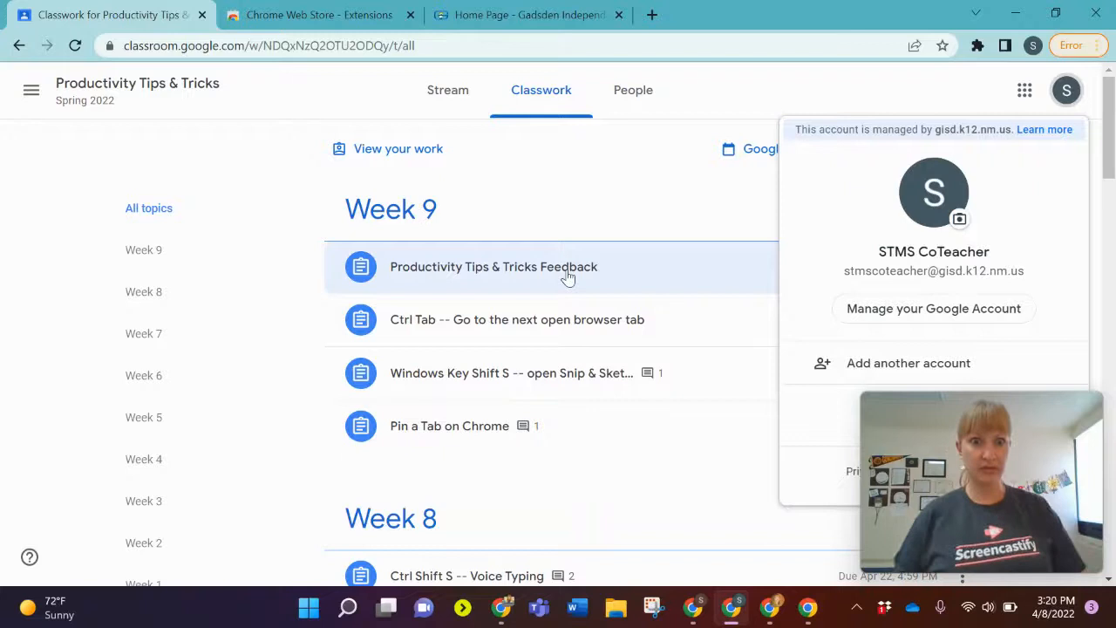
pyautogui.click(314, 14)
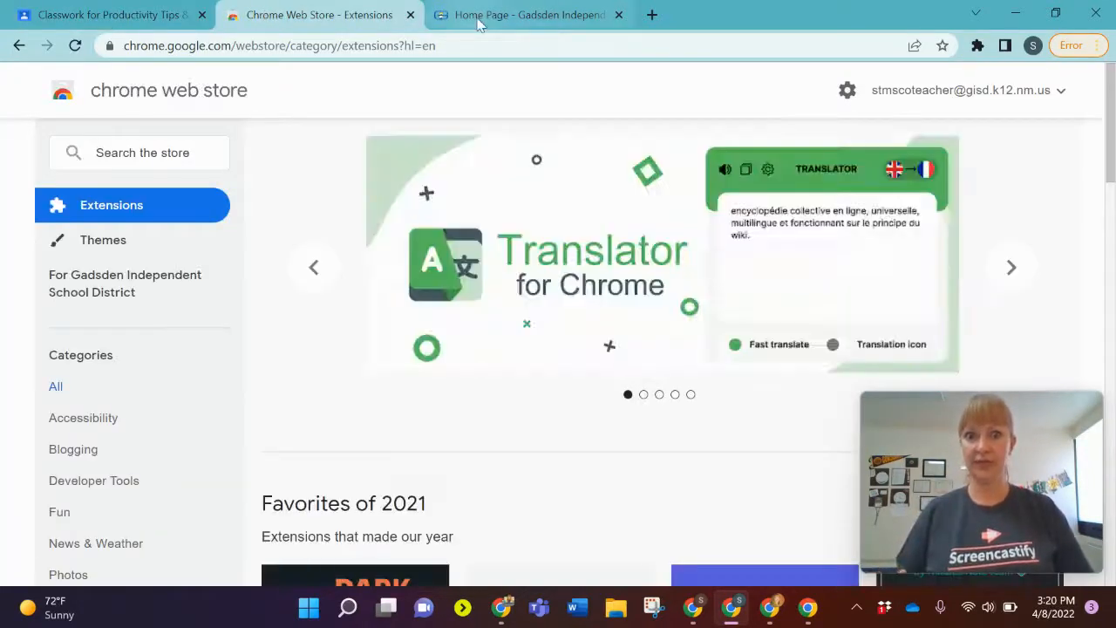
pyautogui.click(509, 14)
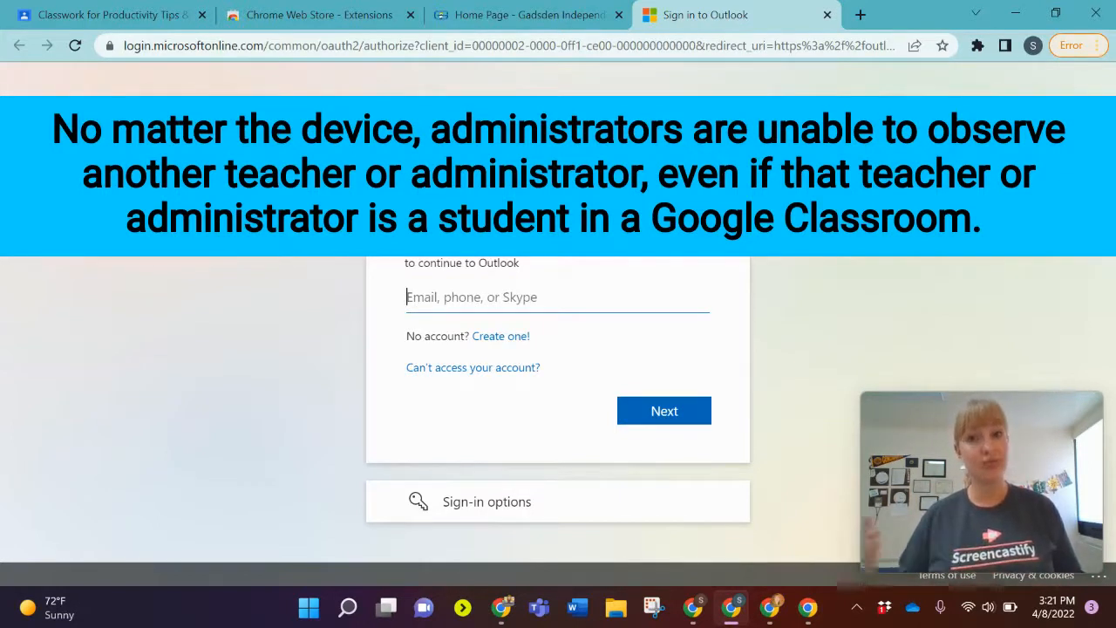
pyautogui.moveTo(785, 342)
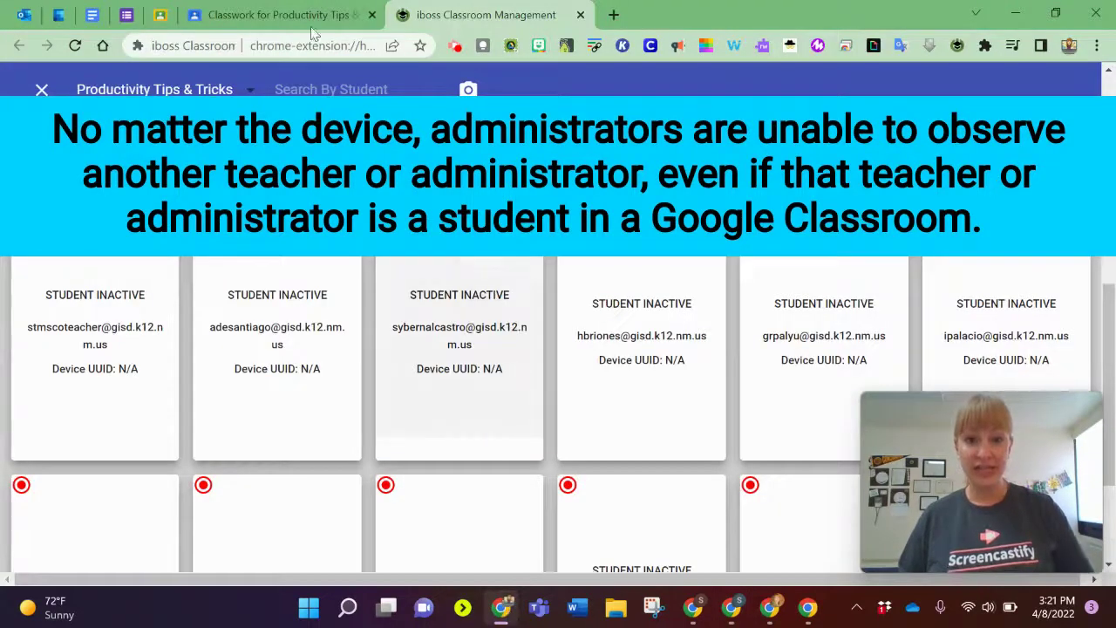
# Verify STMS CoTeacher is enrolled as a student in the Google Classroom People roster.
pyautogui.click(279, 14)
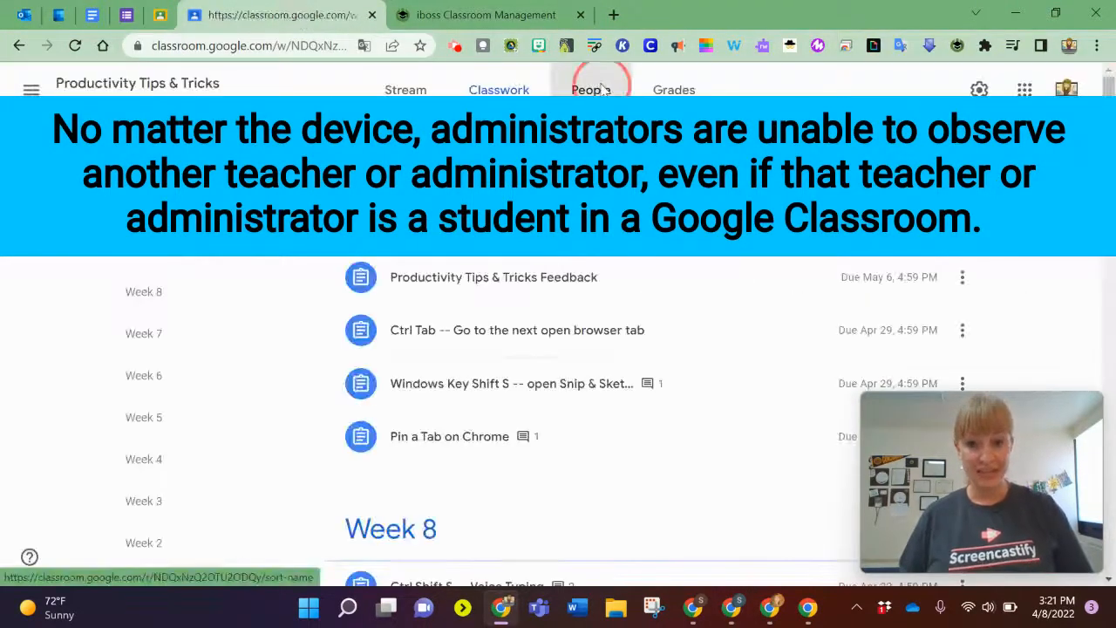
pyautogui.click(589, 89)
pyautogui.write('stms')
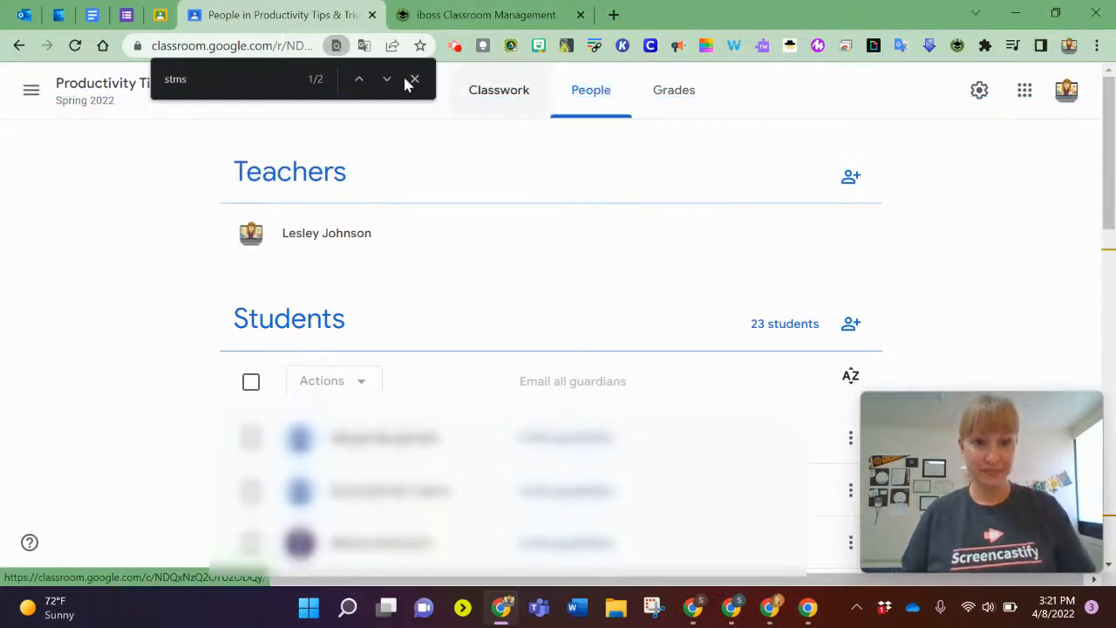
pyautogui.click(387, 80)
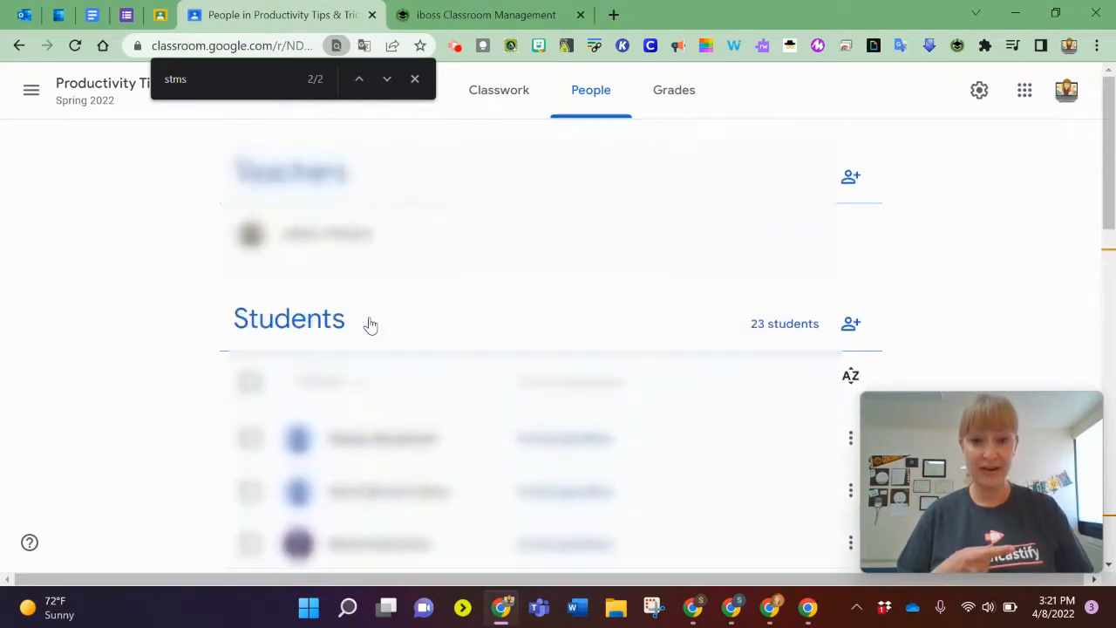
pyautogui.scroll(-3)
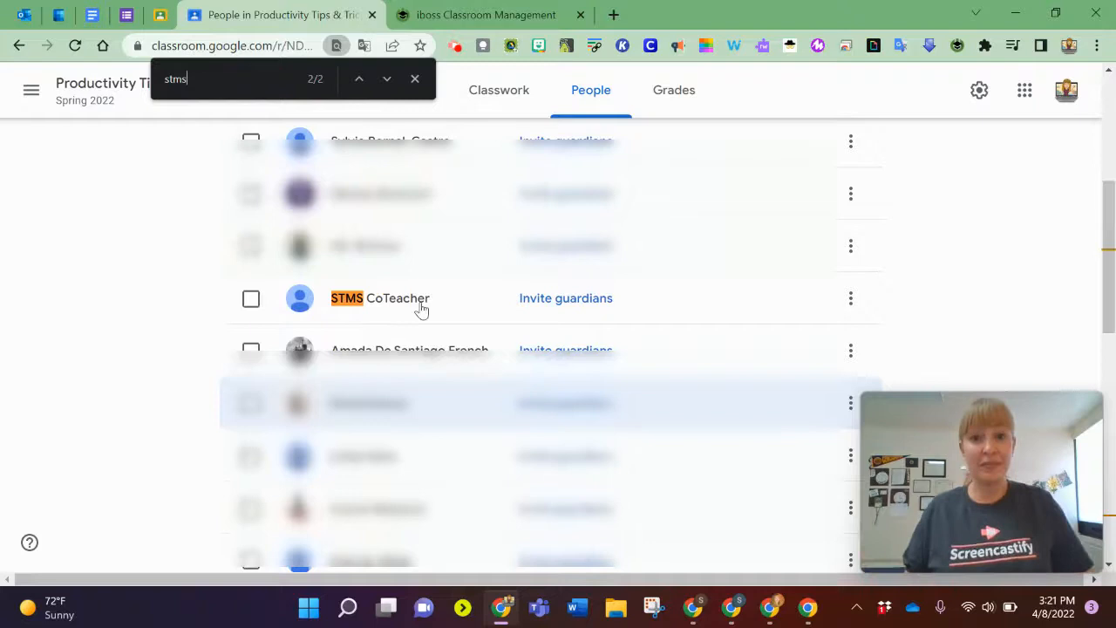
pyautogui.click(486, 14)
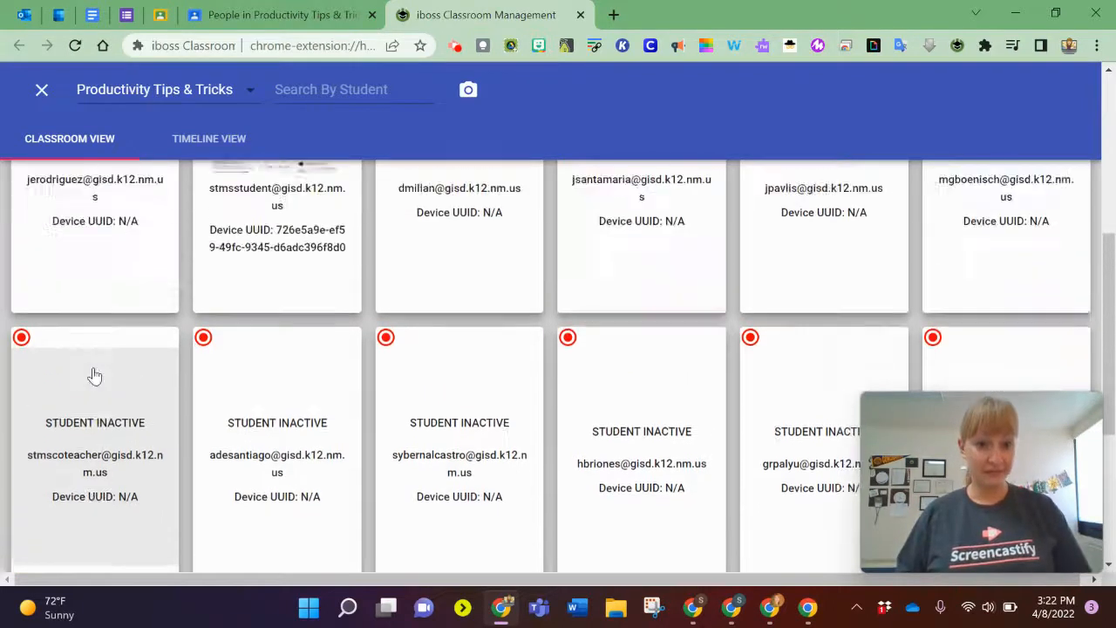
# Scroll the iboss student cards to see the co-teacher's card reading STUDENT INACTIVE.
pyautogui.scroll(-3)
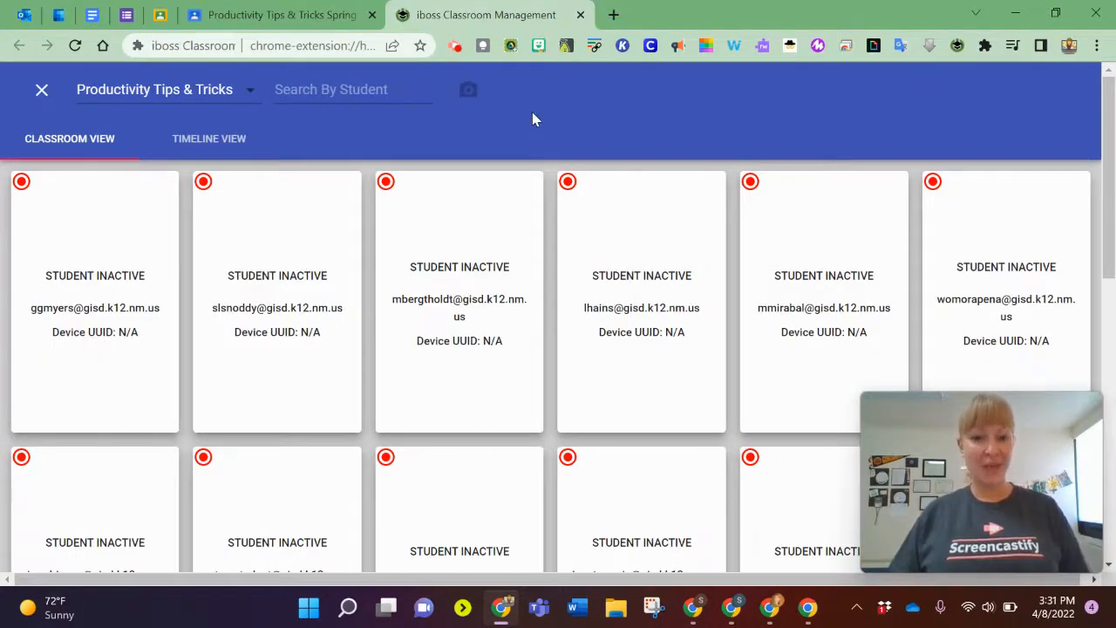
pyautogui.scroll(-3)
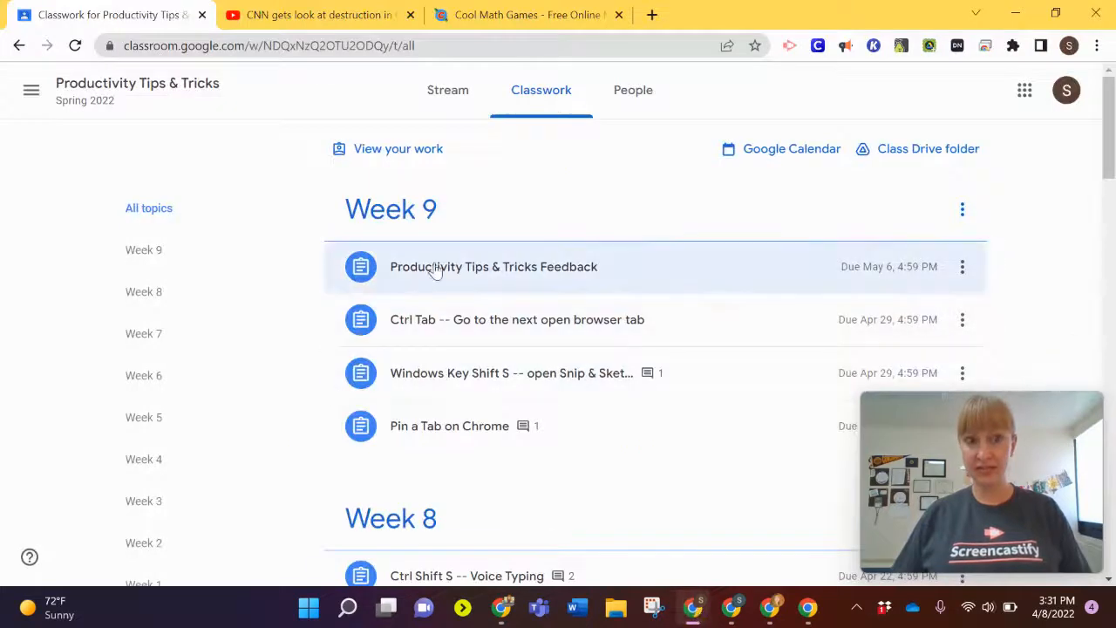
pyautogui.moveTo(1057, 190)
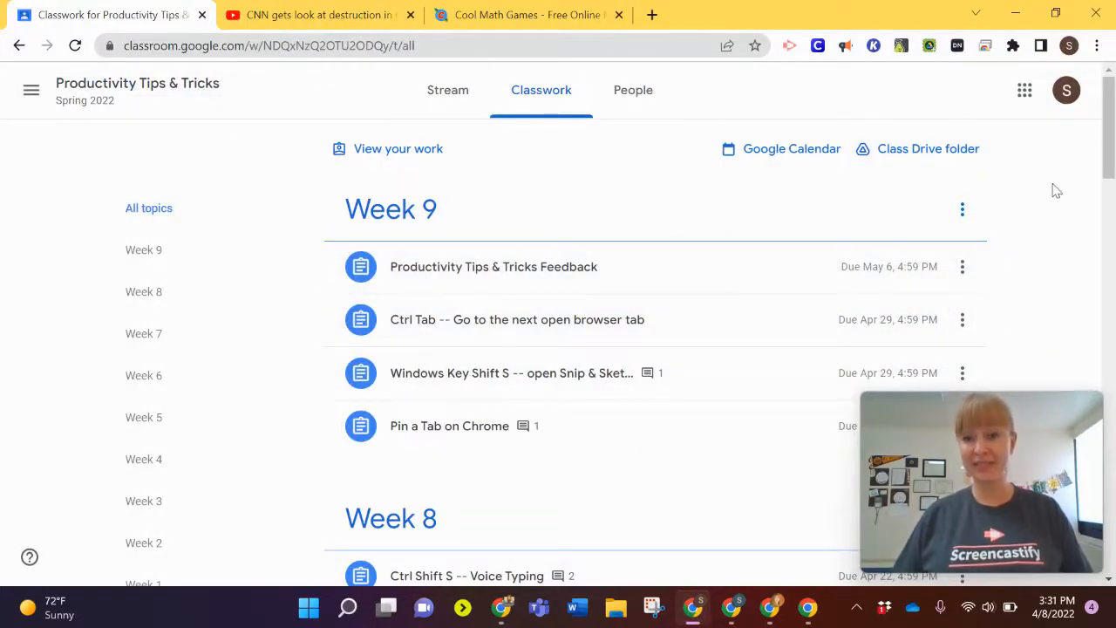
# Confirm the student window is signed in as the test student and bring its CNN video tab forward.
pyautogui.click(1068, 91)
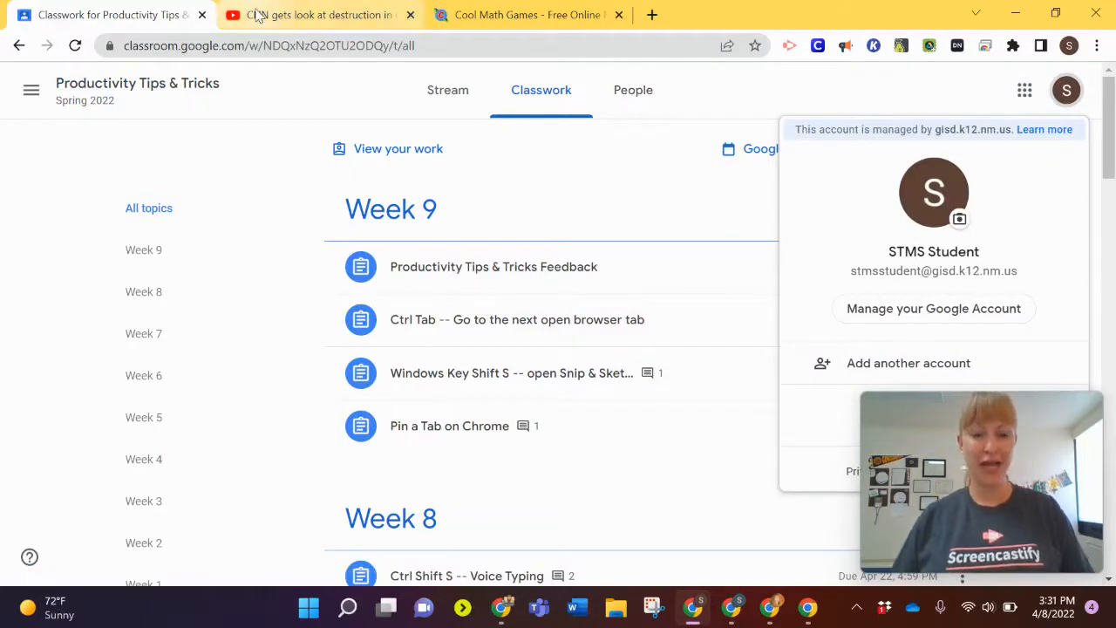
pyautogui.click(509, 14)
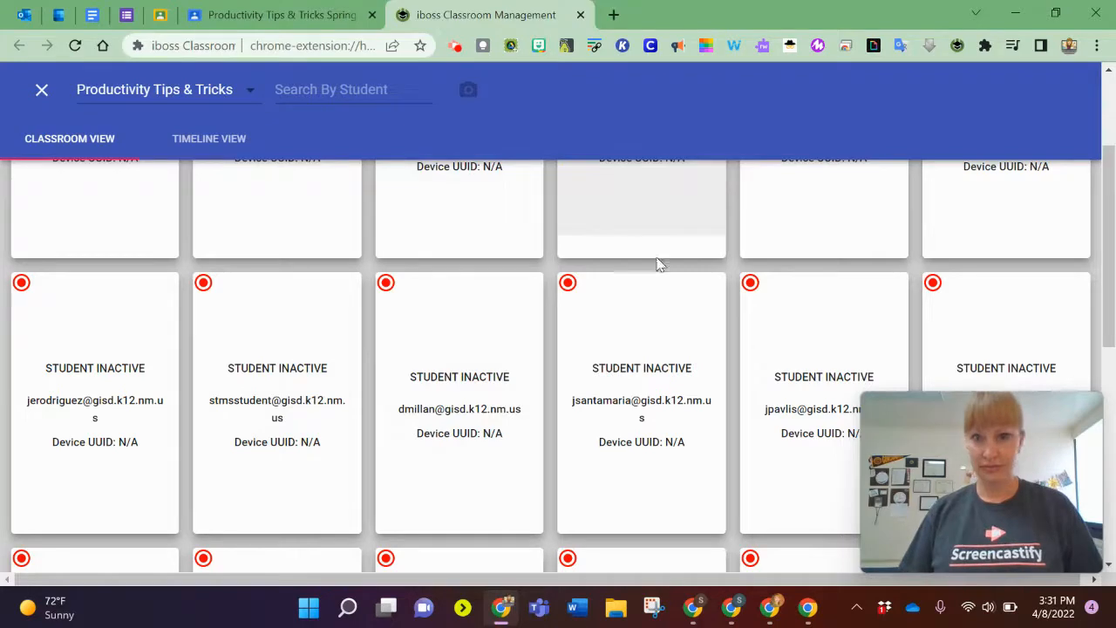
# Scroll the iboss grid showing every tile, both test accounts included, as STUDENT INACTIVE.
pyautogui.scroll(-3)
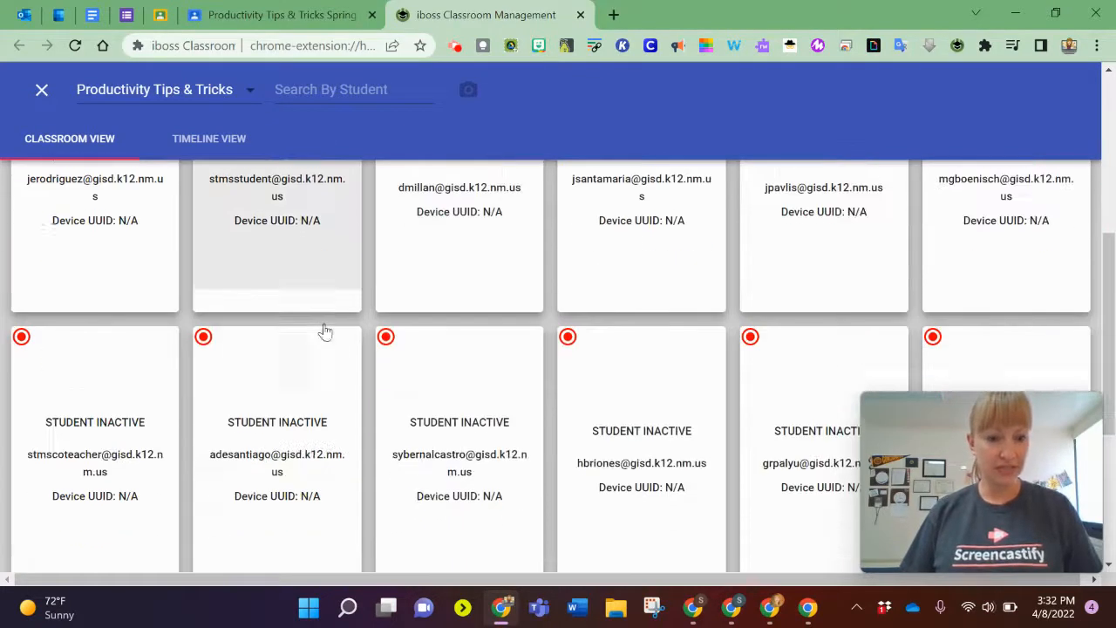
pyautogui.scroll(-3)
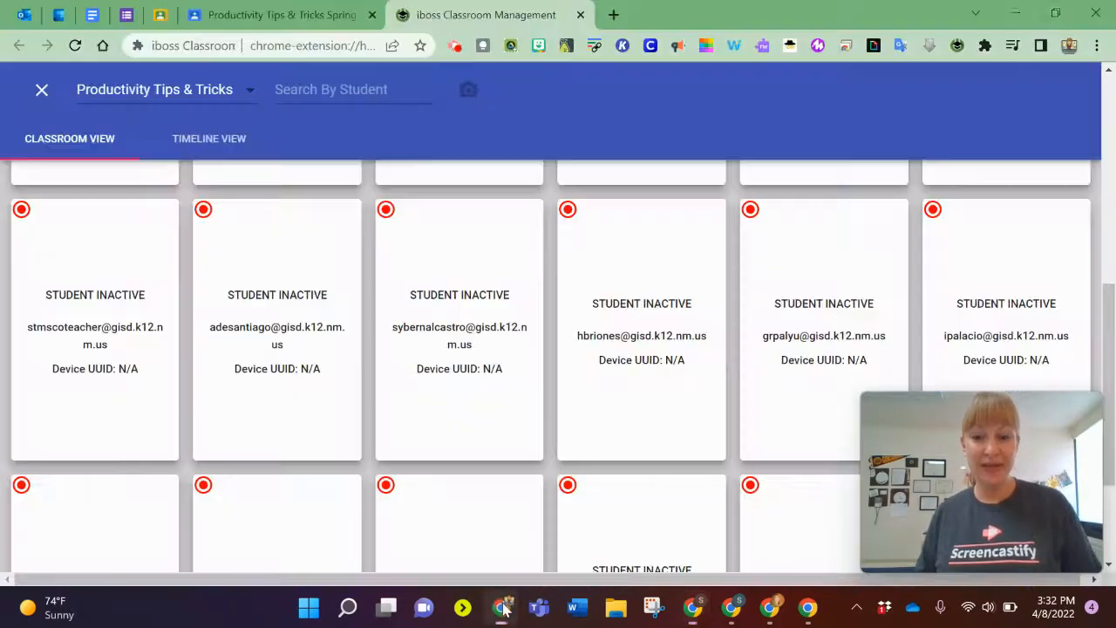
pyautogui.scroll(-3)
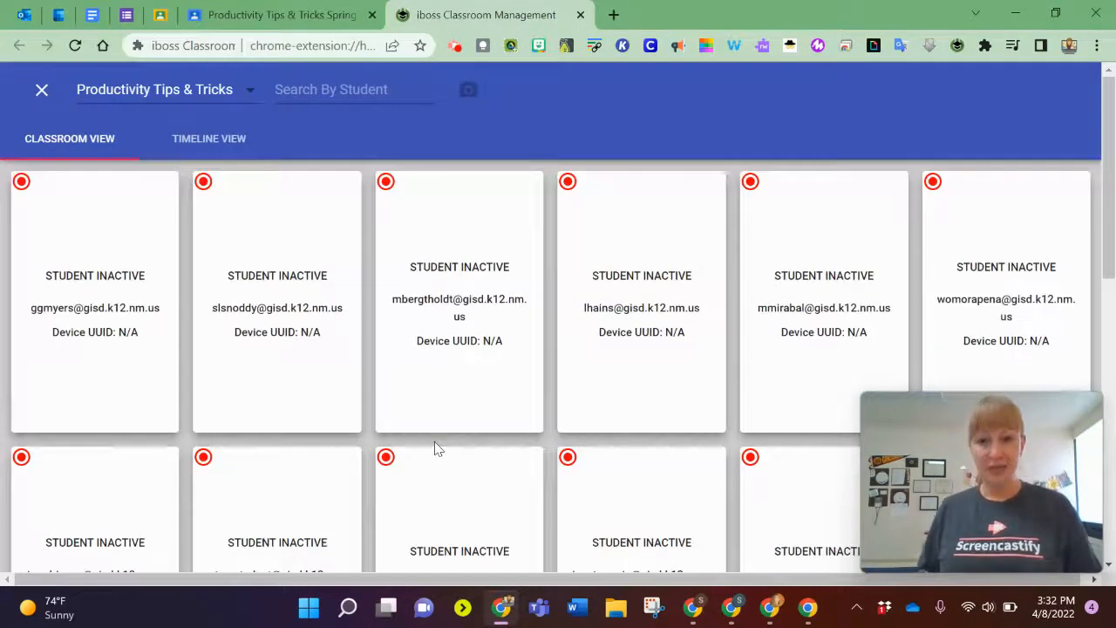